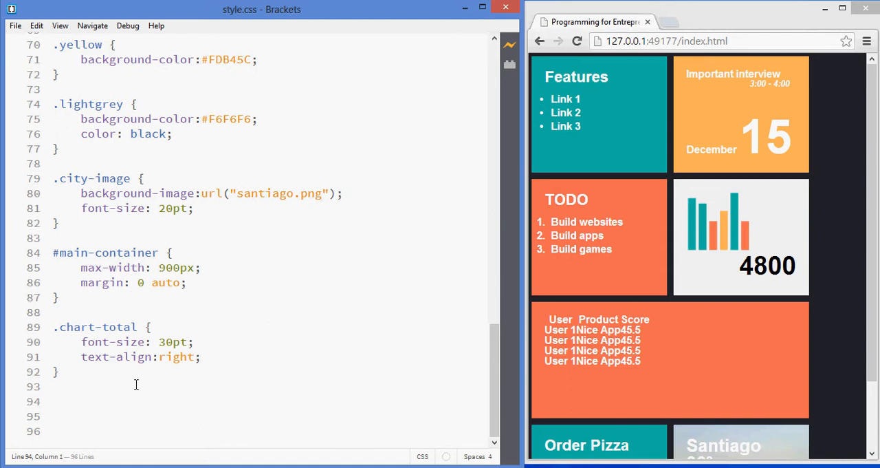
Step: Start a '#user-' selector on line 94 of style.css, then move to index.html
text(#)
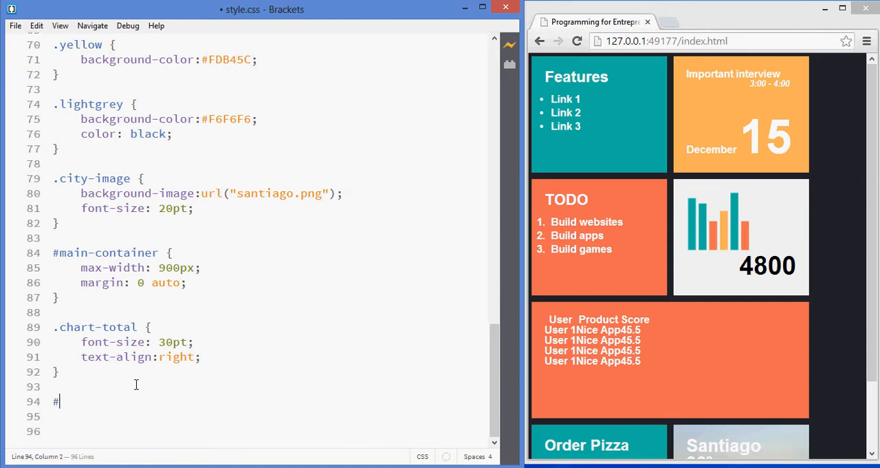
text(user-)
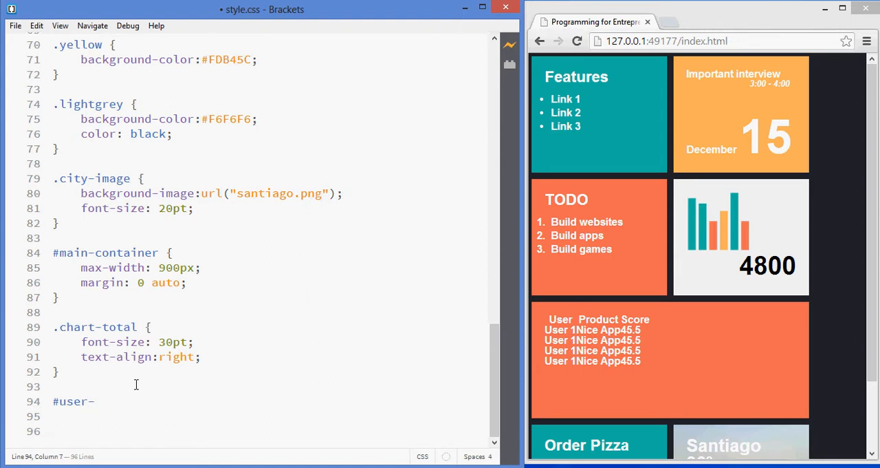
key(Backspace)
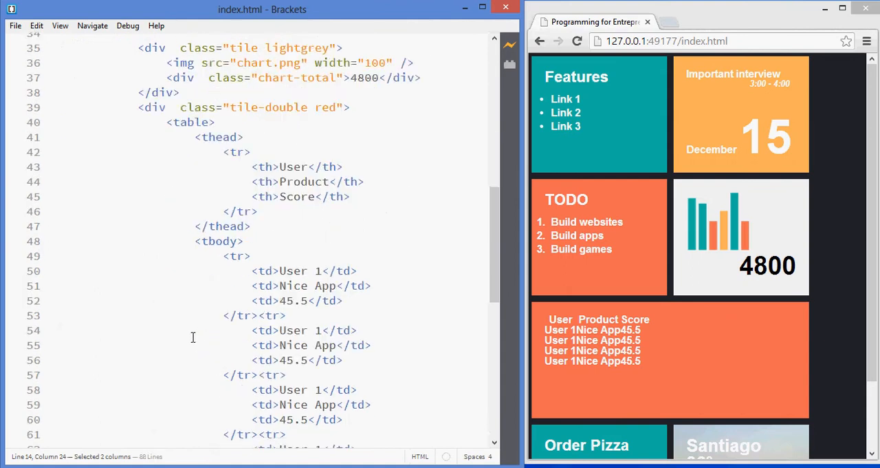
Step: Add id="users-table" to the <table> tag in index.html and return to style.css
text(" ")
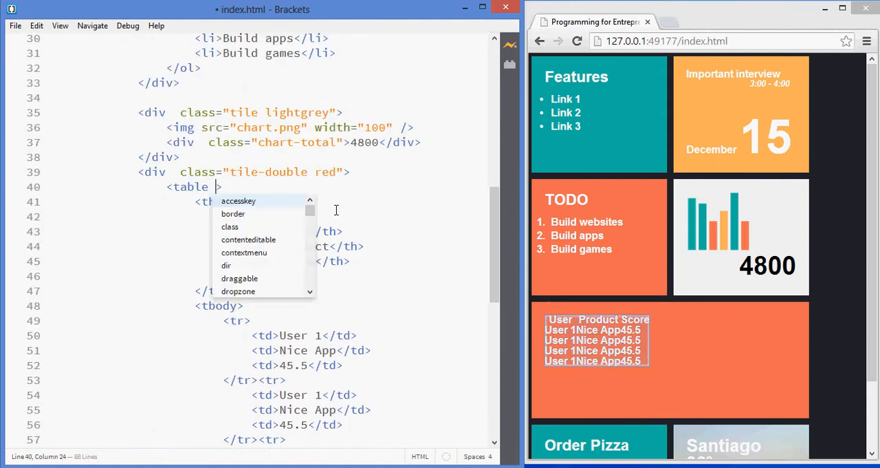
text(users-table")
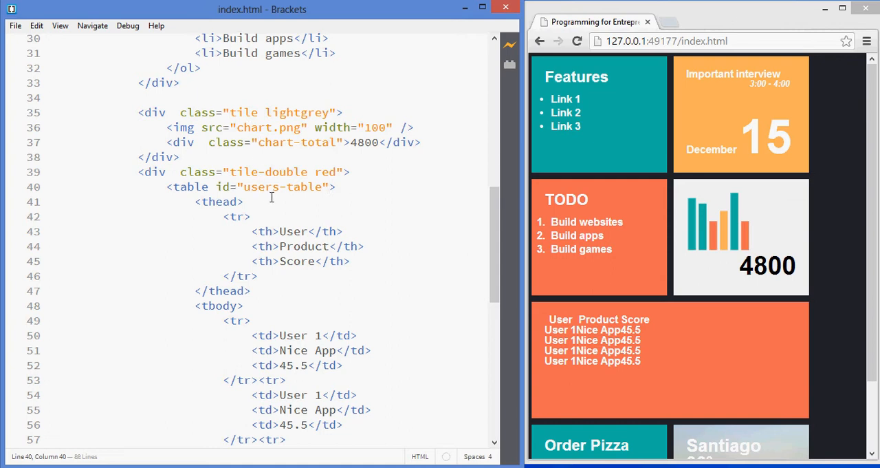
mouse_move(330, 203)
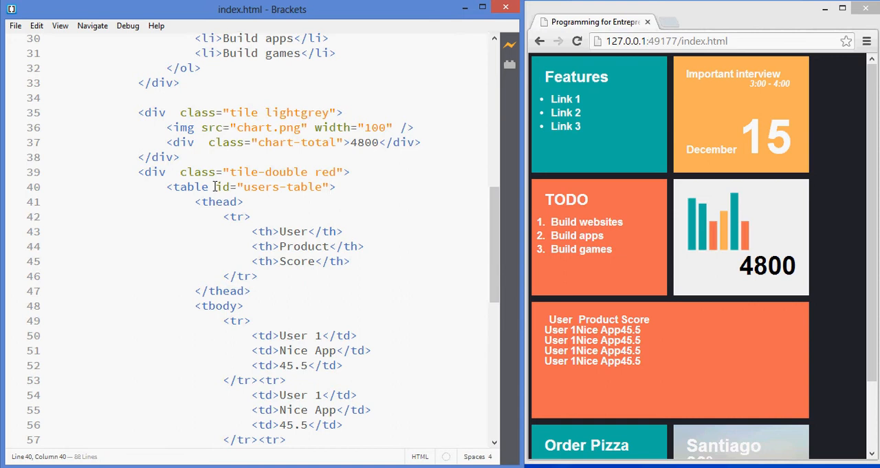
mouse_move(447, 245)
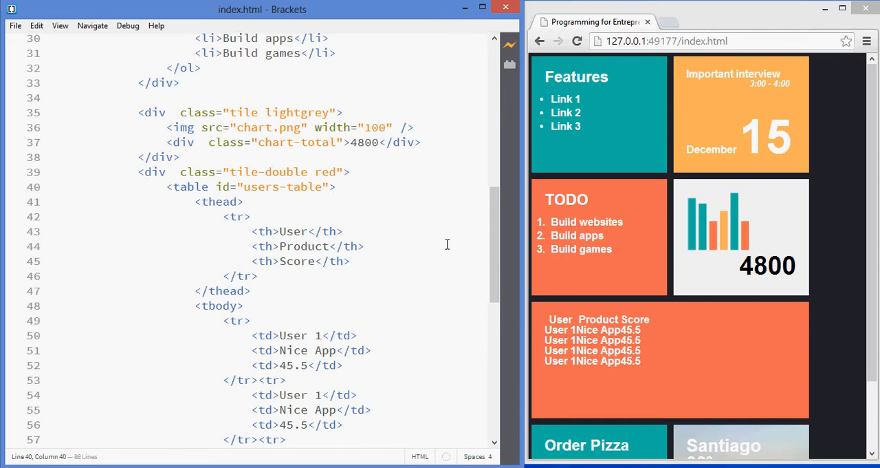
mouse_move(316, 239)
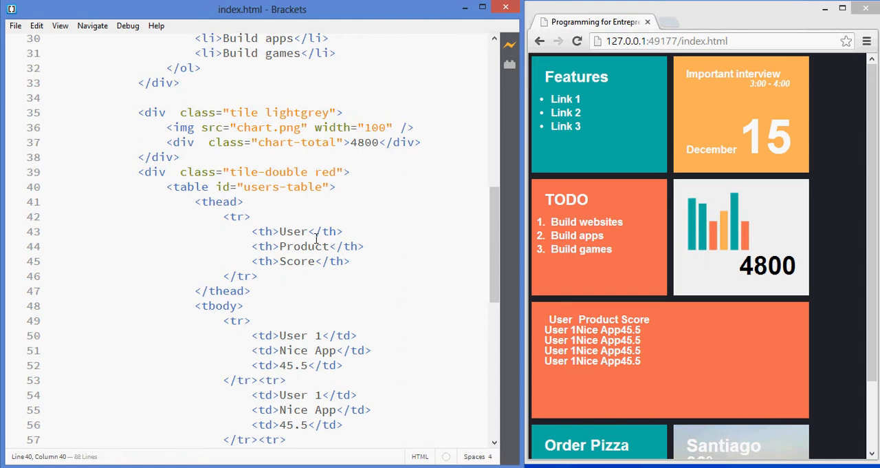
mouse_move(314, 251)
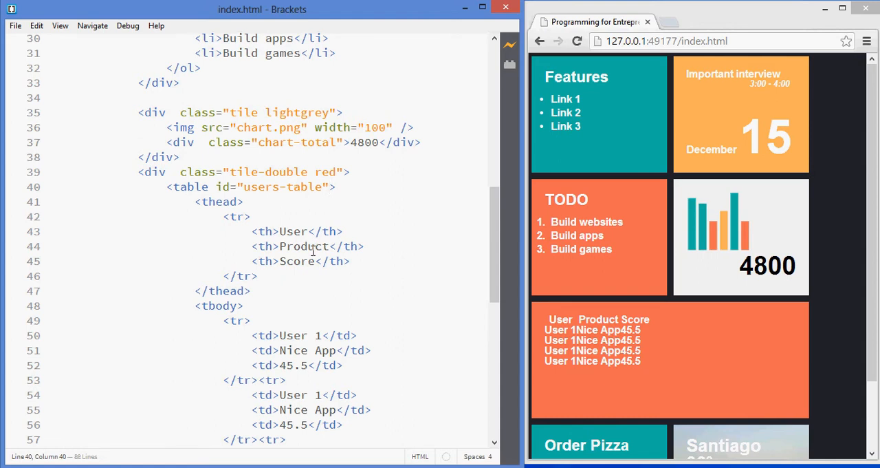
click(330, 187)
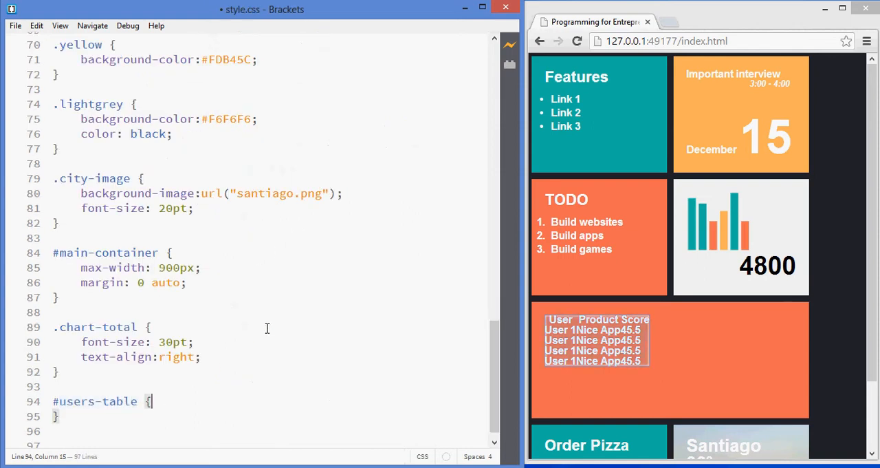
Step: Expand the #users-table rule onto several lines with an empty line for its properties
scroll(up, 3)
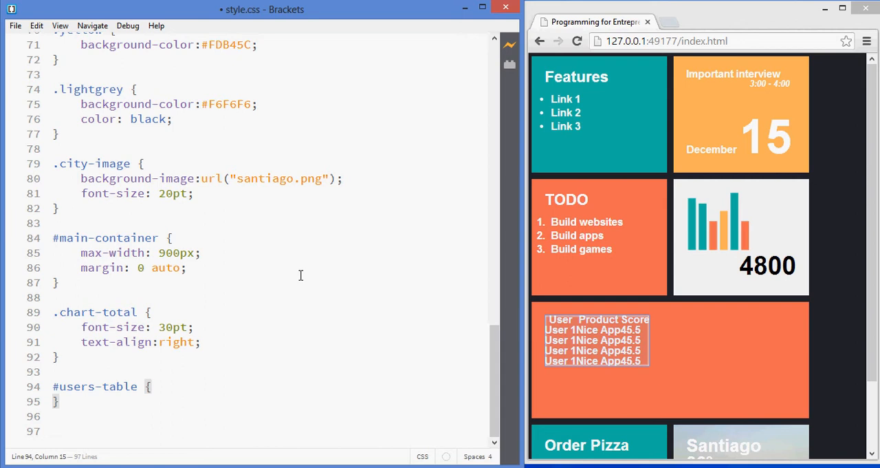
key(enter)
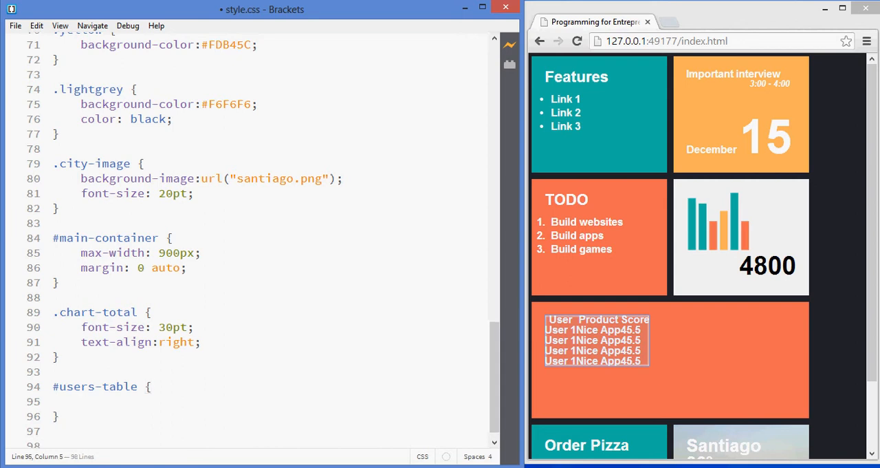
click(80, 401)
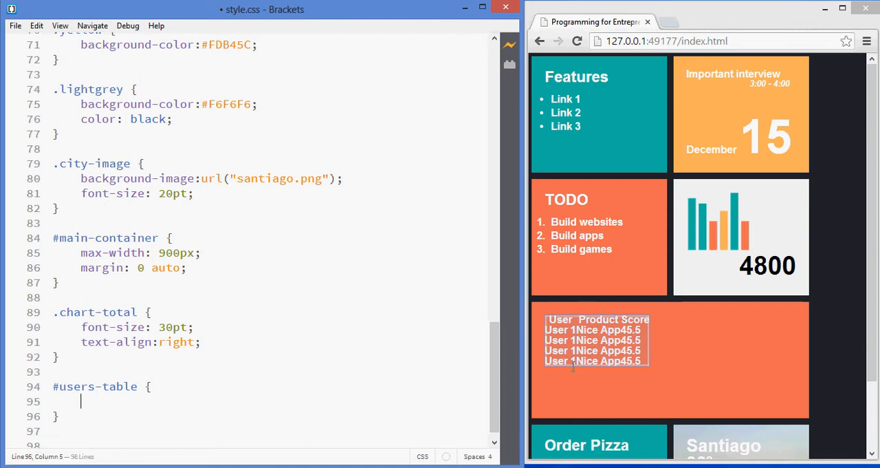
mouse_move(561, 312)
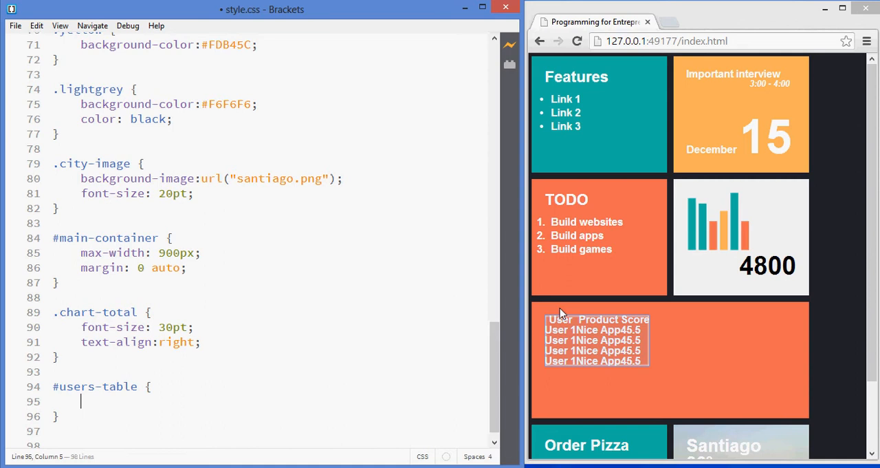
mouse_move(650, 317)
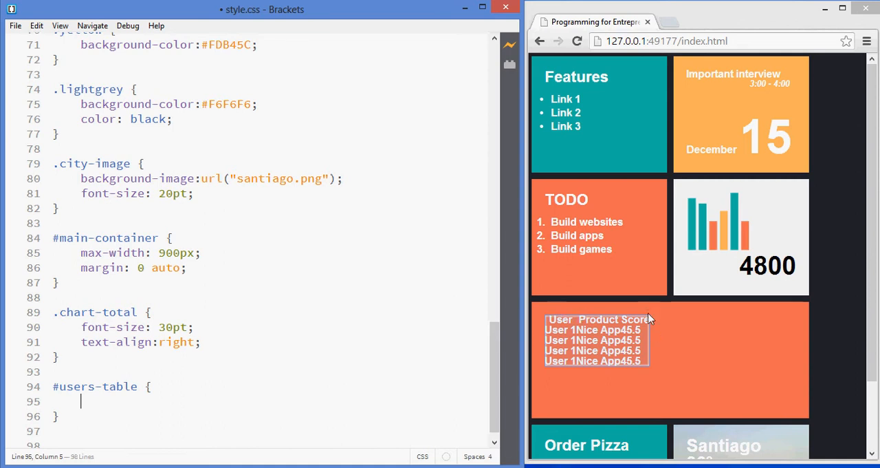
mouse_move(541, 378)
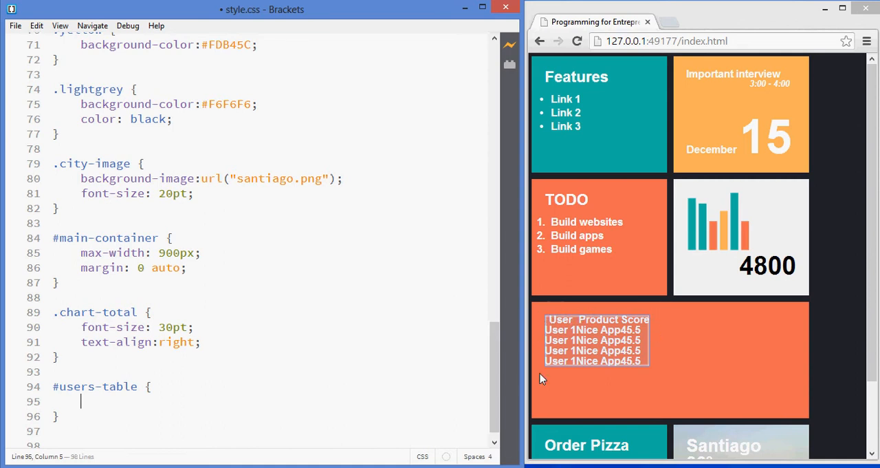
mouse_move(633, 383)
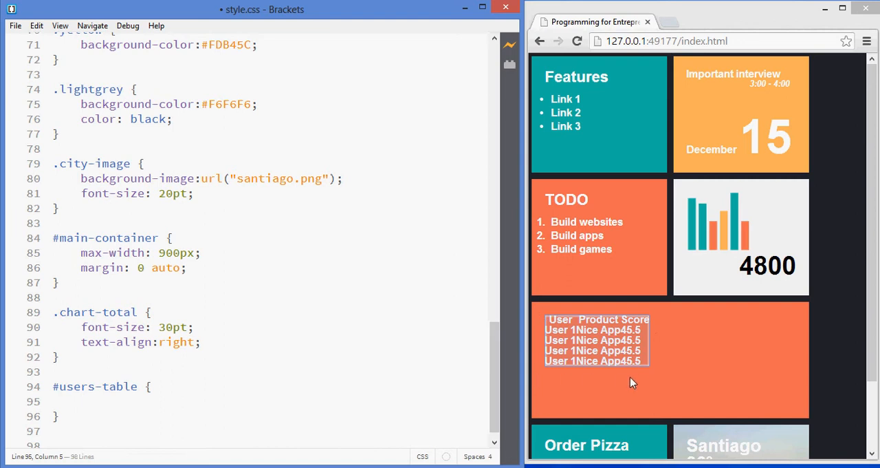
mouse_move(577, 336)
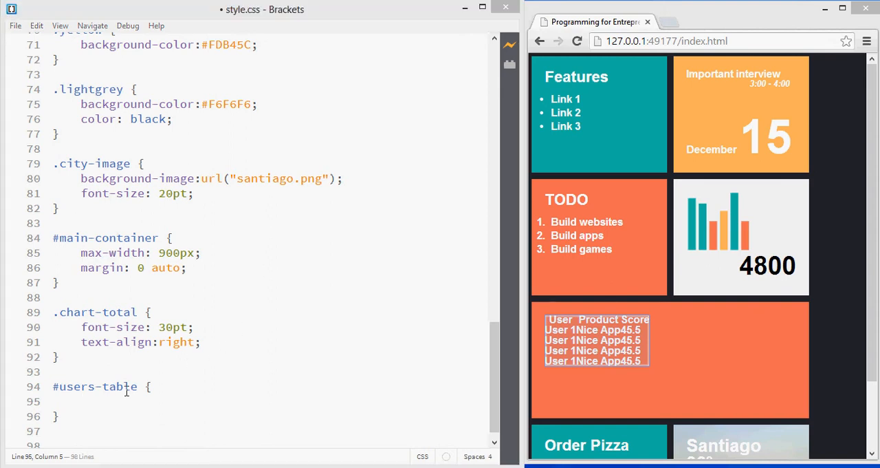
Step: Give #users-table margin 10px auto, font-weight normal and width 100%
text(margin: 10px auto;)
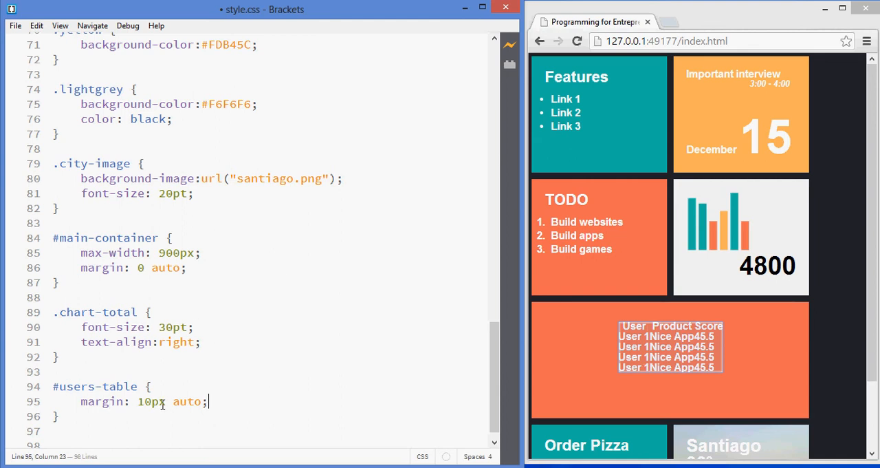
double_click(187, 402)
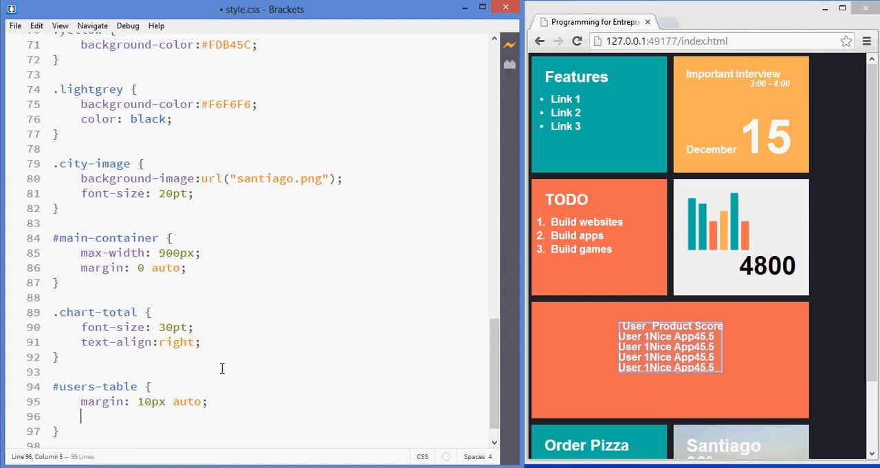
text(font-weight:normal;)
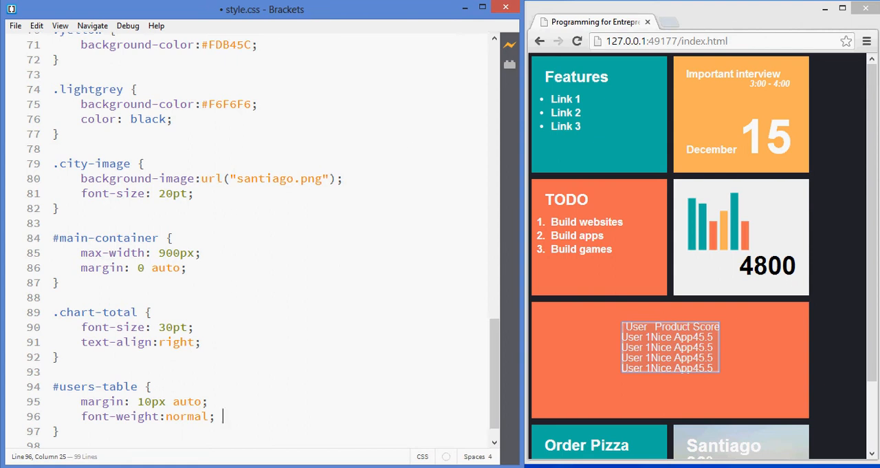
mouse_move(204, 392)
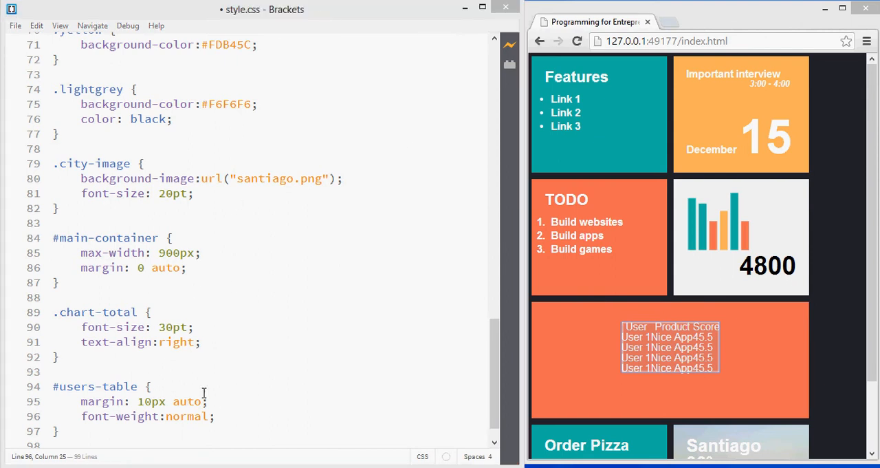
key(enter)
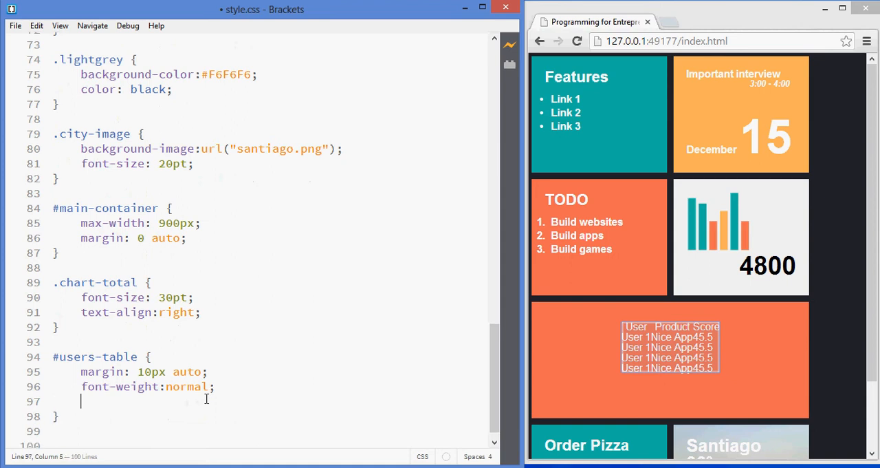
text(width: 100%;)
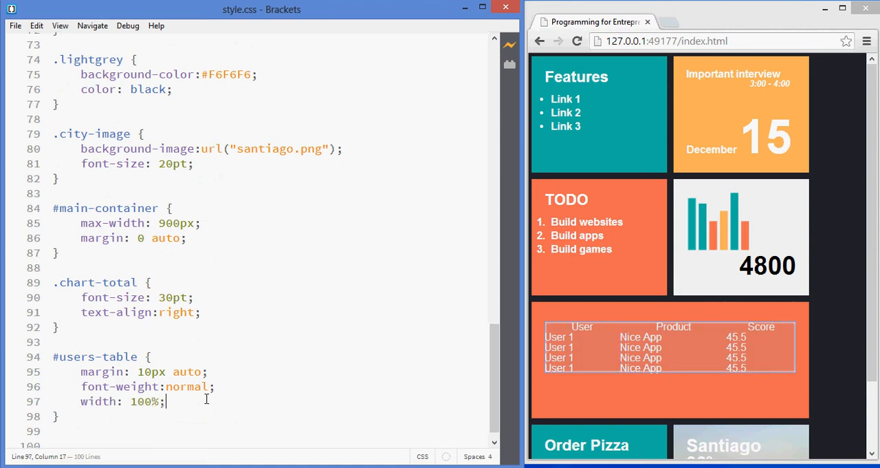
mouse_move(441, 230)
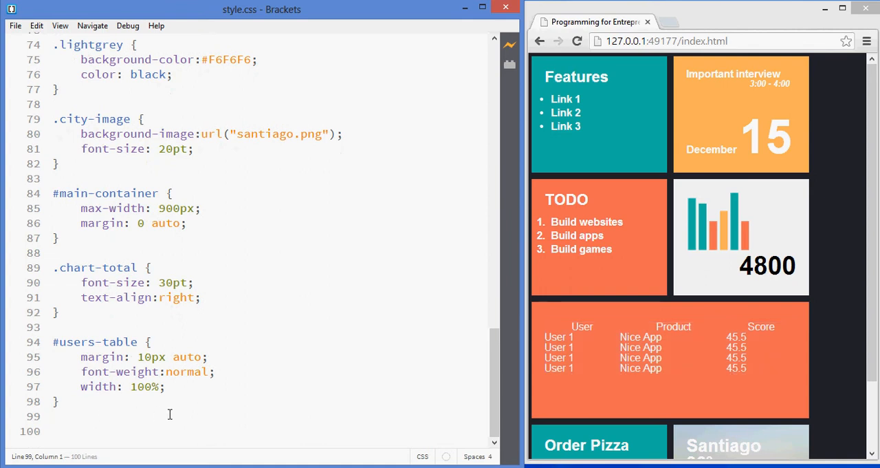
Step: Create an empty #users-table th rule for the header cells
text(#users-)
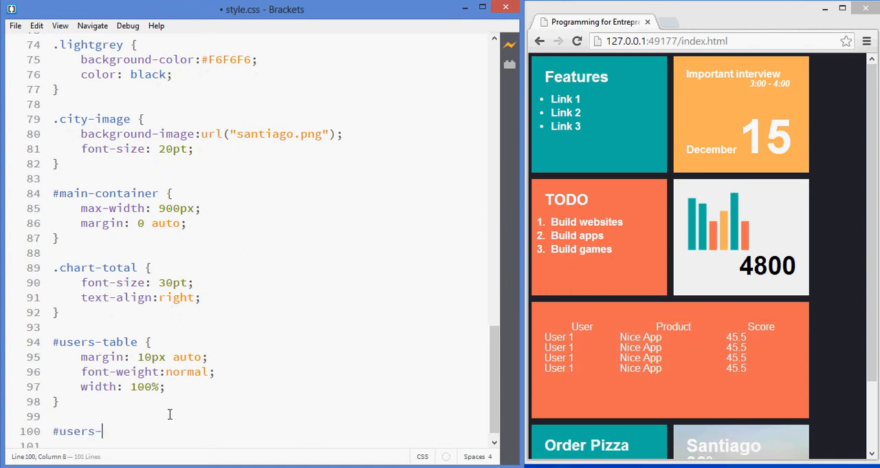
text(table th)
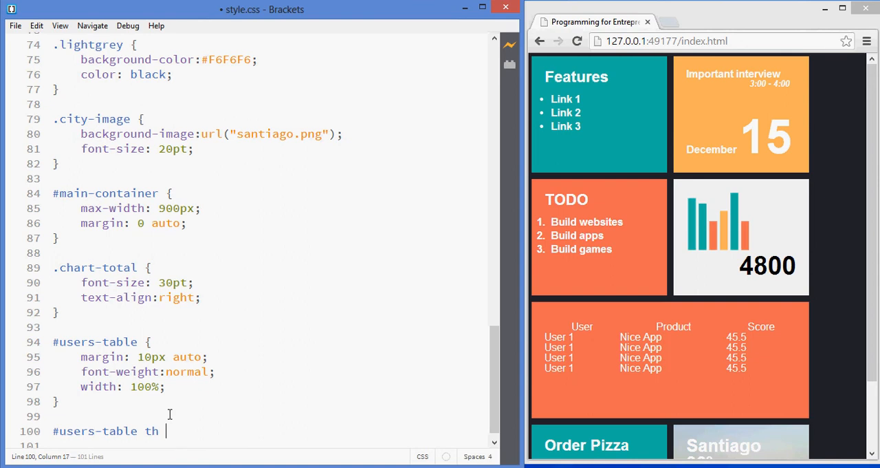
text({)
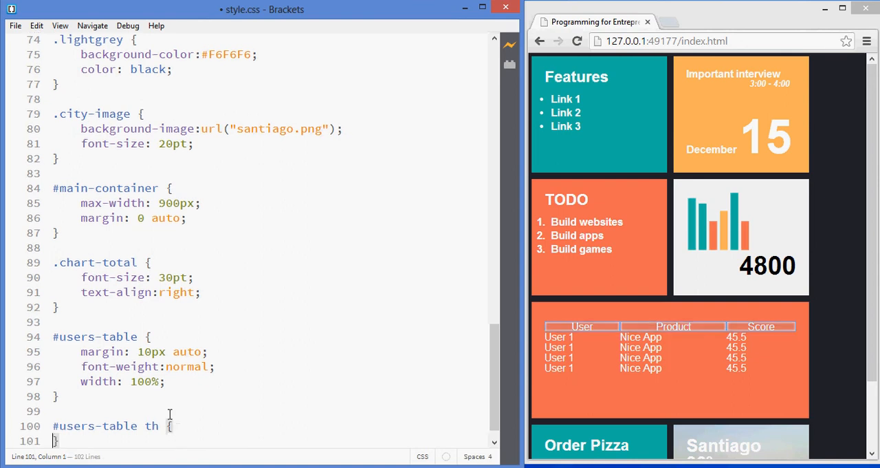
key(enter)
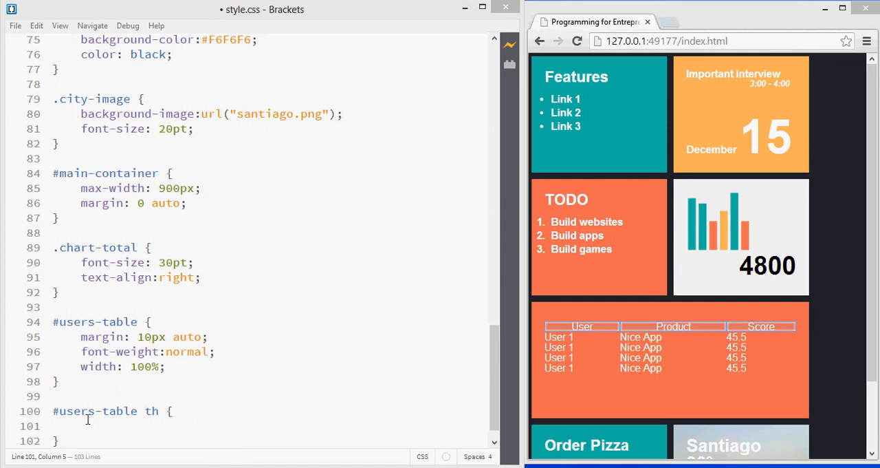
Step: Set header cells to border-bottom 1px solid #F6F6F6, padding 2px and text-align center
text(border-bottom: 1px solid #F6F6F6;)
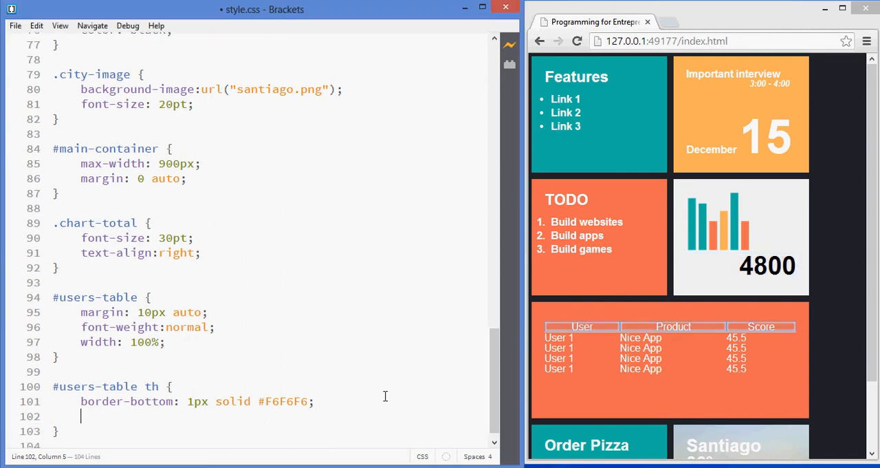
text(padding: 2px;)
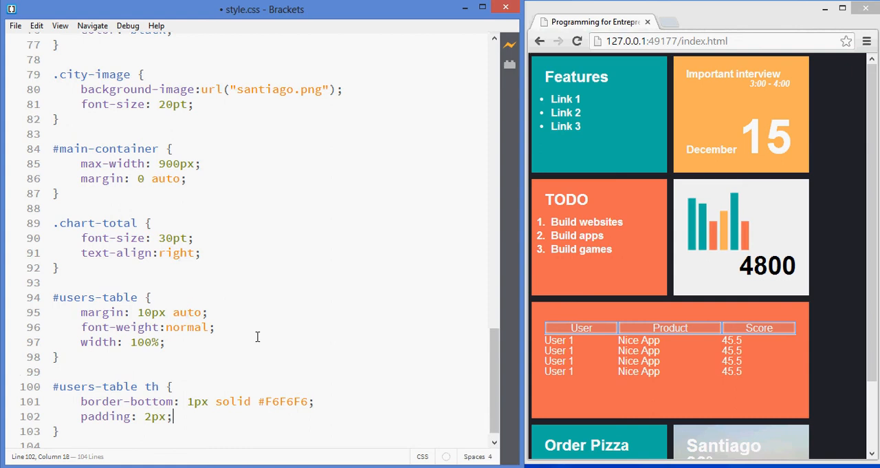
text(text-align:center;)
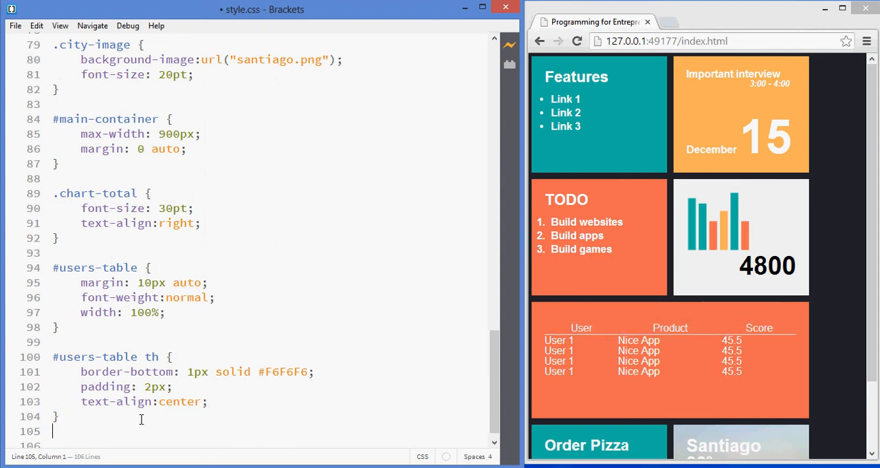
Step: Add a #users-table td rule with padding 2px and centered text, then view the dashboard full-size
text(#user)
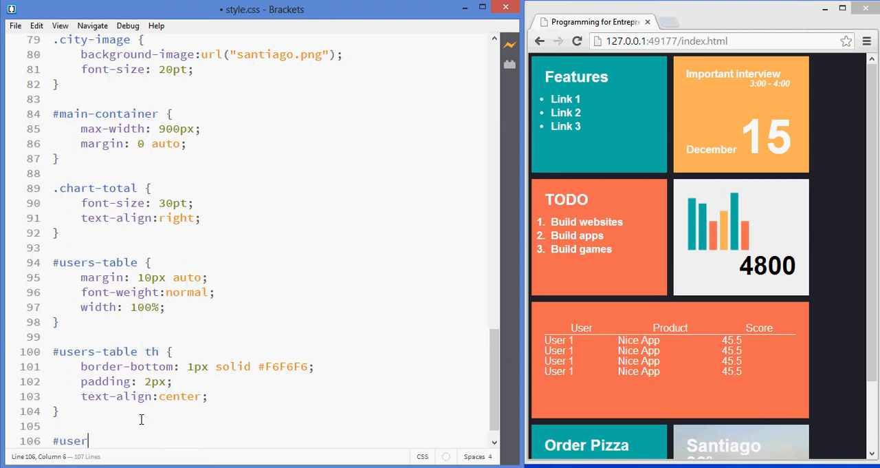
text(s-ta)
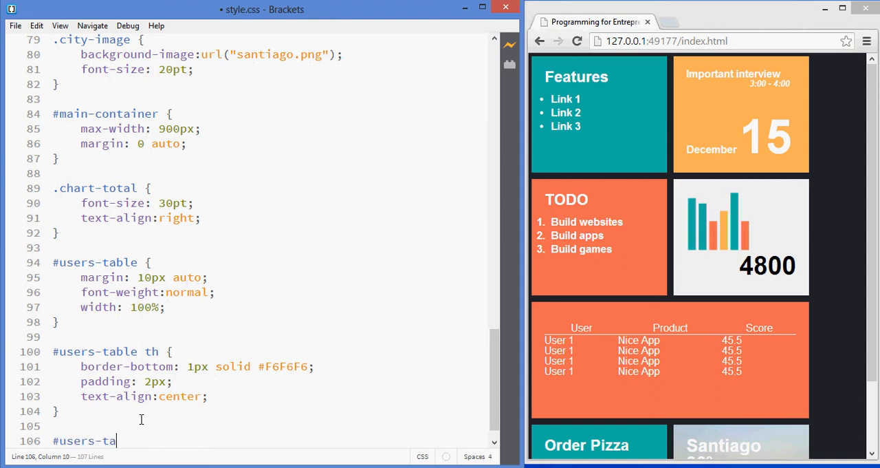
text(ble td)
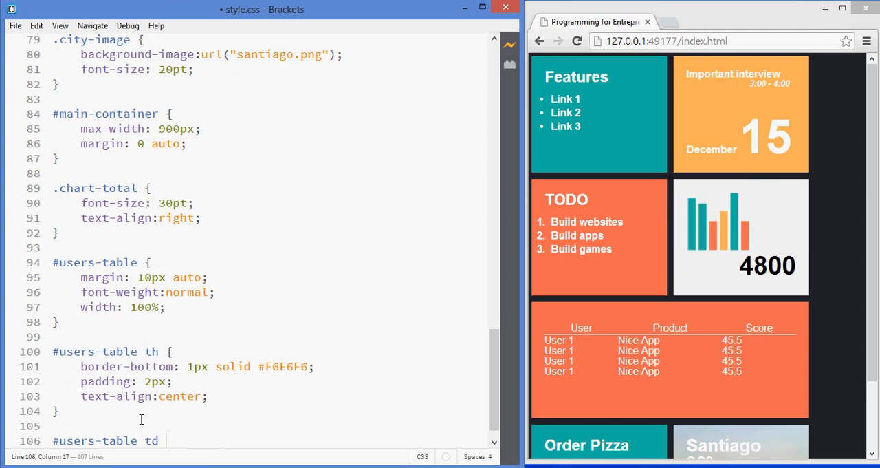
text({)
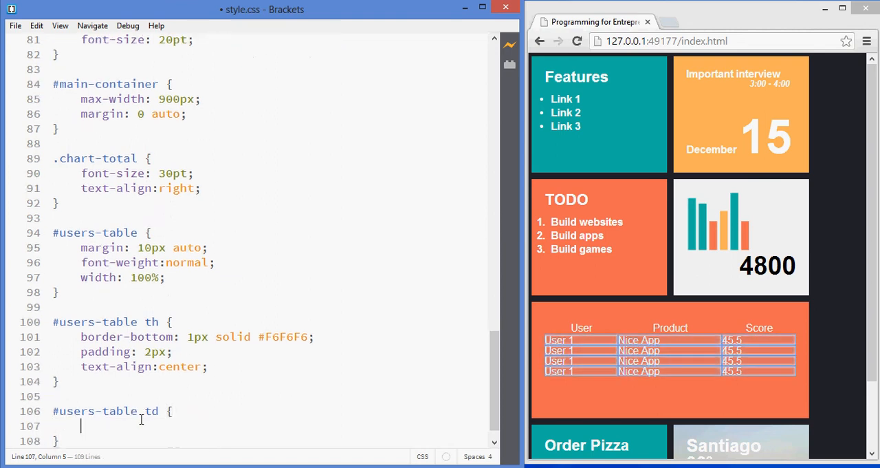
text(padding: 2px;)
text(text-align: center;)
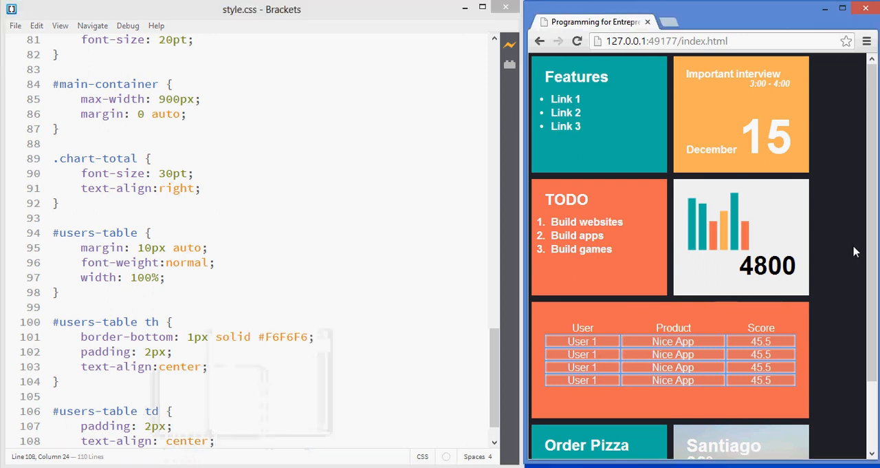
click(268, 217)
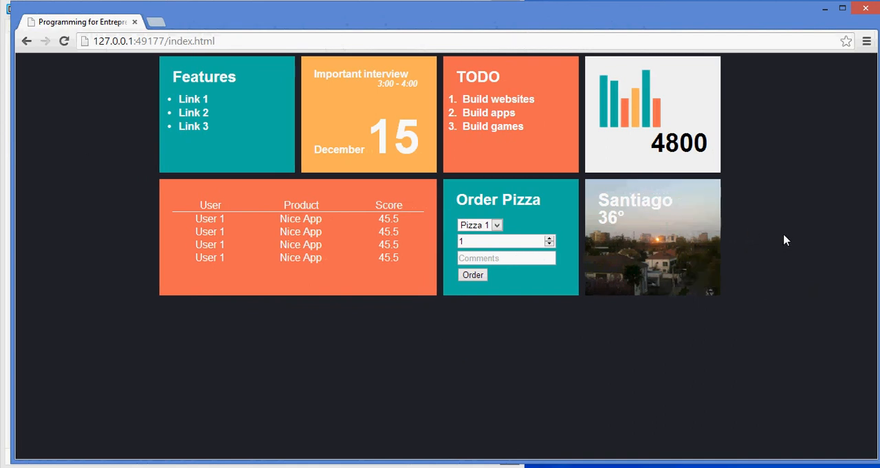
mouse_move(564, 400)
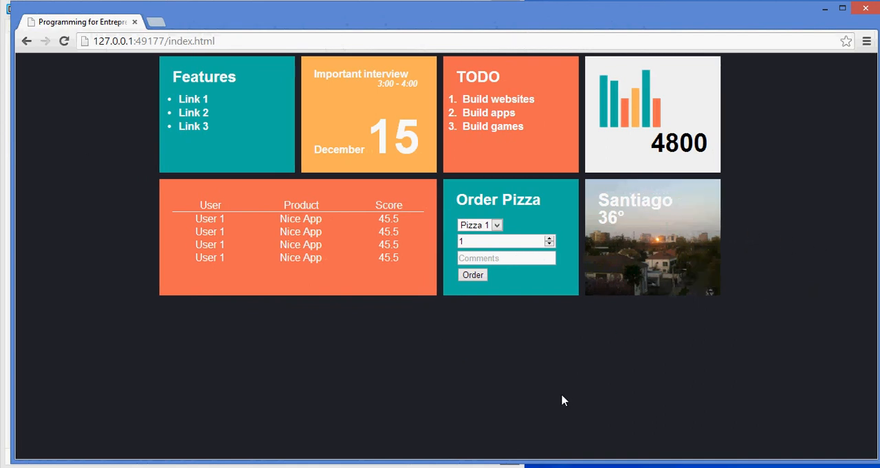
mouse_move(522, 399)
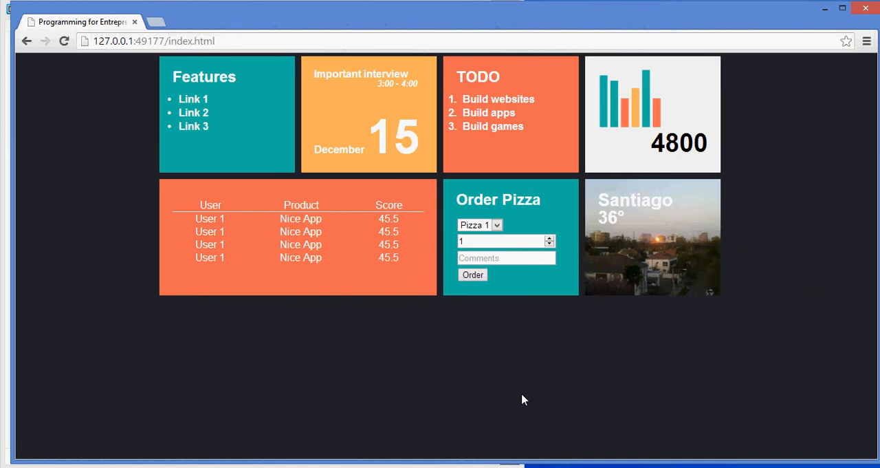
mouse_move(506, 399)
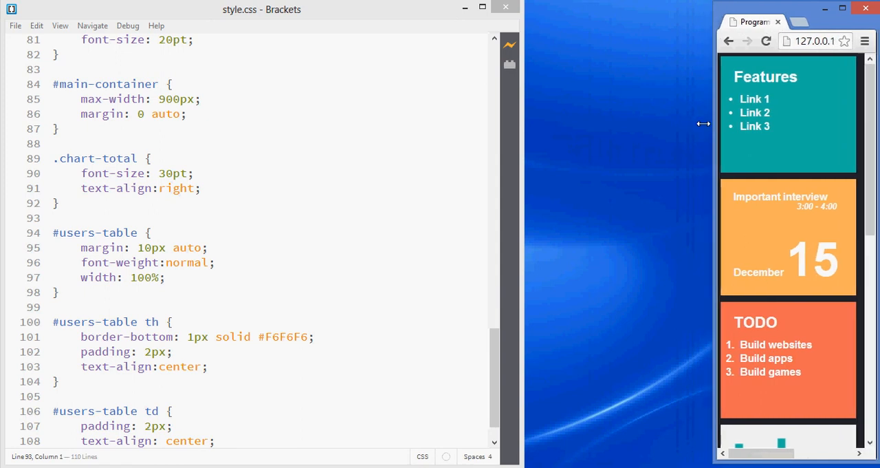
drag(704, 124, 378, 128)
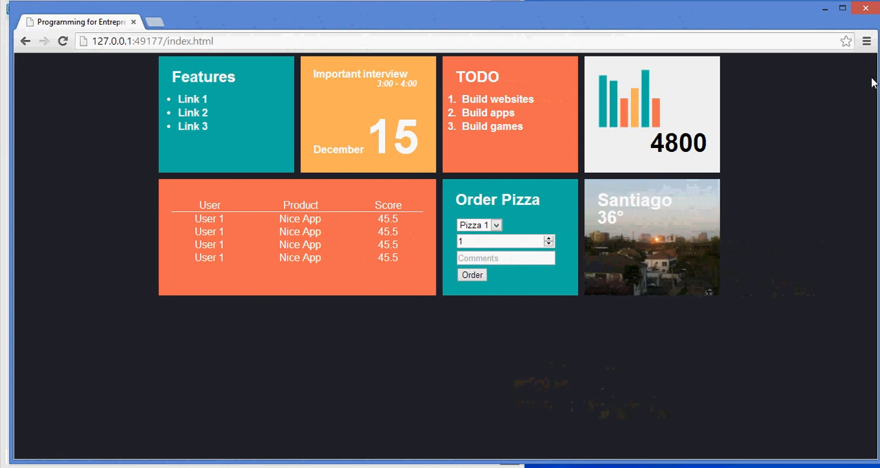
mouse_move(48, 160)
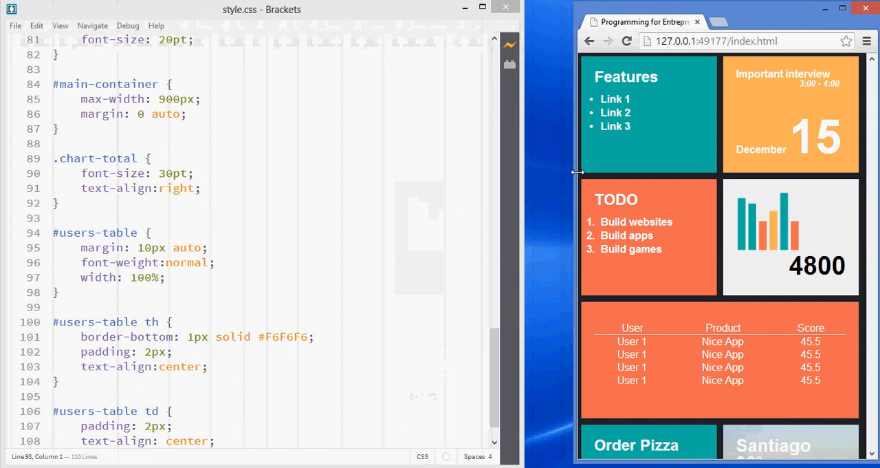
drag(578, 172, 482, 184)
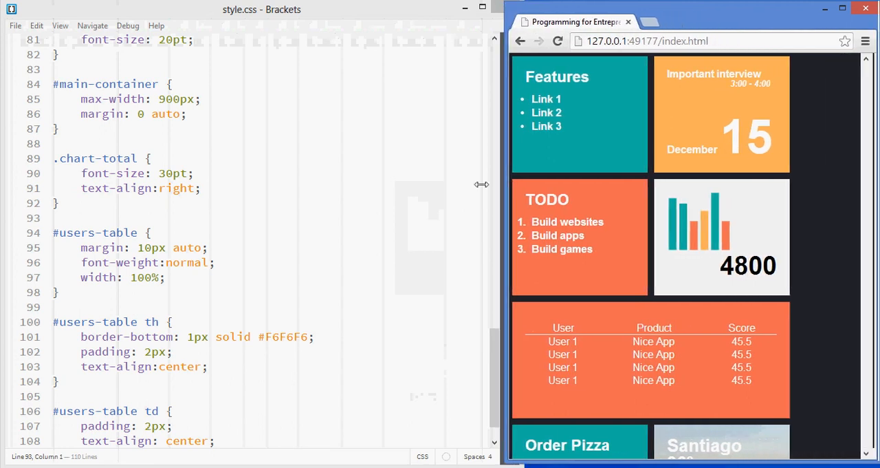
click(842, 9)
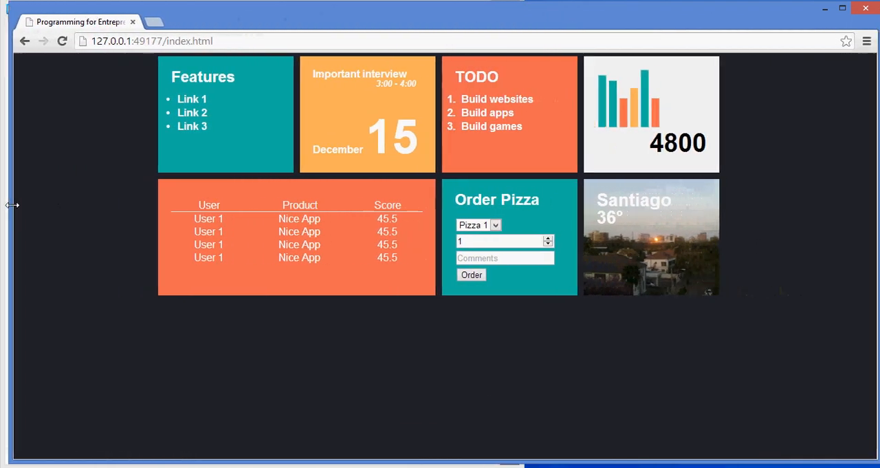